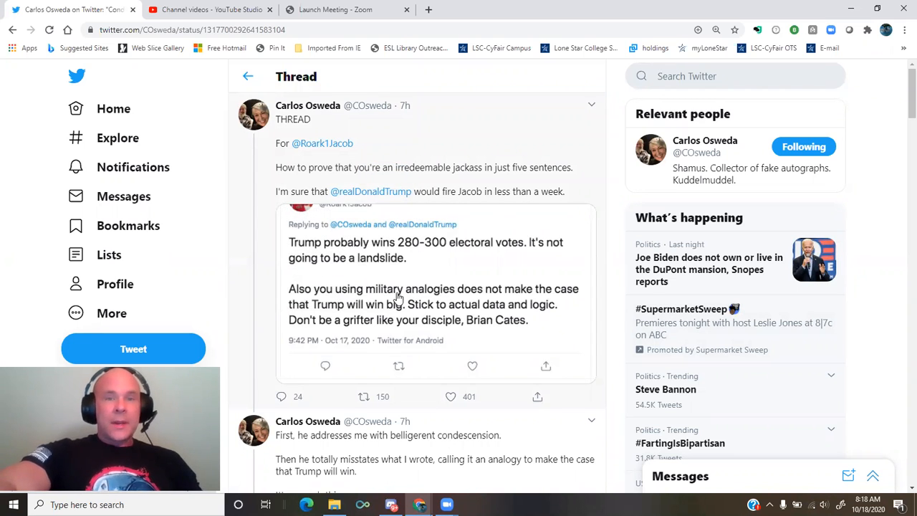
Enlarge the quoted reply screenshot and scroll through the replies beside it
{"action": "left_click", "coordinate": [433, 287]}
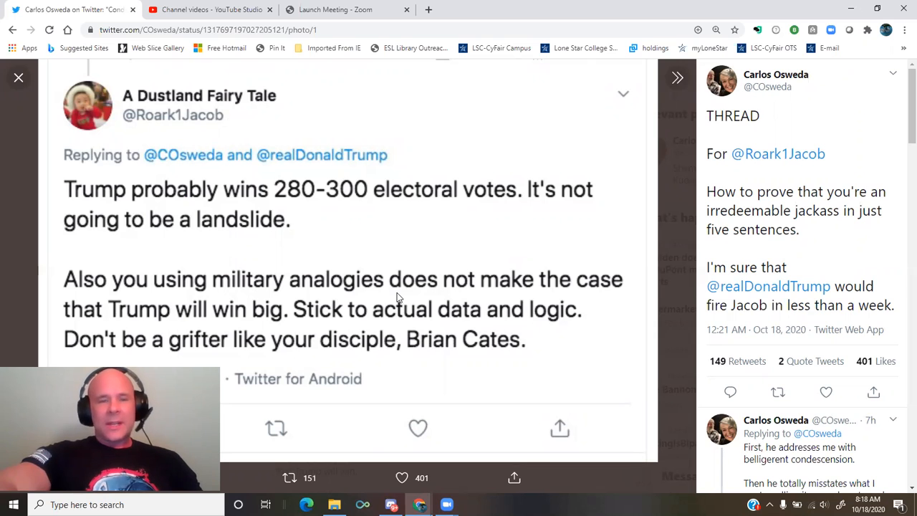
{"action": "mouse_move", "coordinate": [211, 247]}
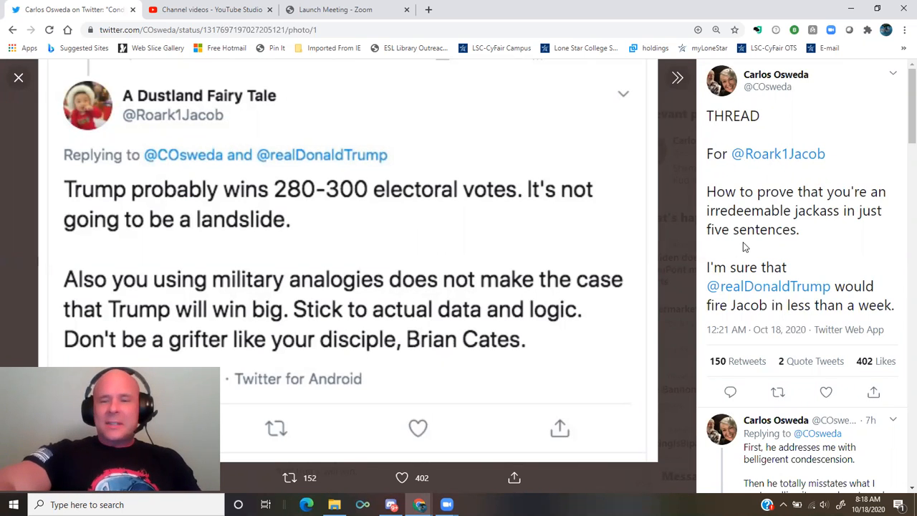
{"action": "scroll", "scroll_direction": "down", "scroll_amount": 3}
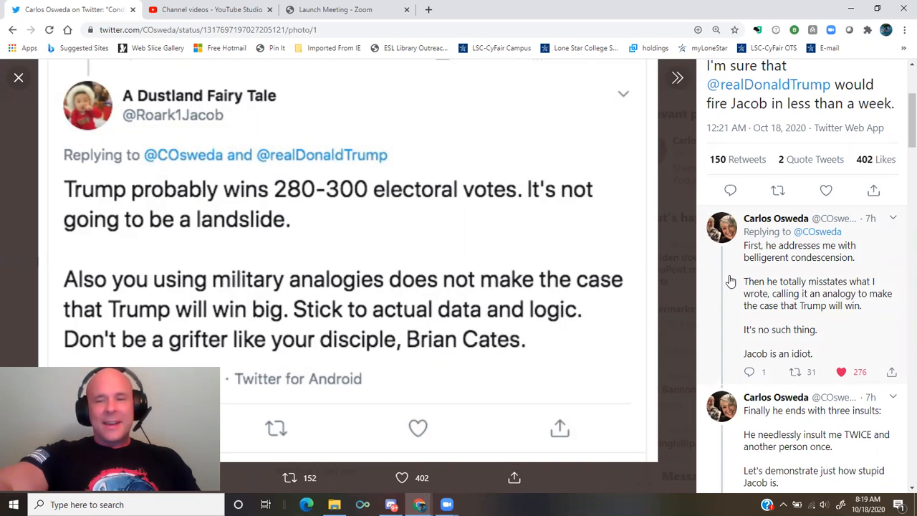
{"action": "scroll", "scroll_direction": "down", "scroll_amount": 3}
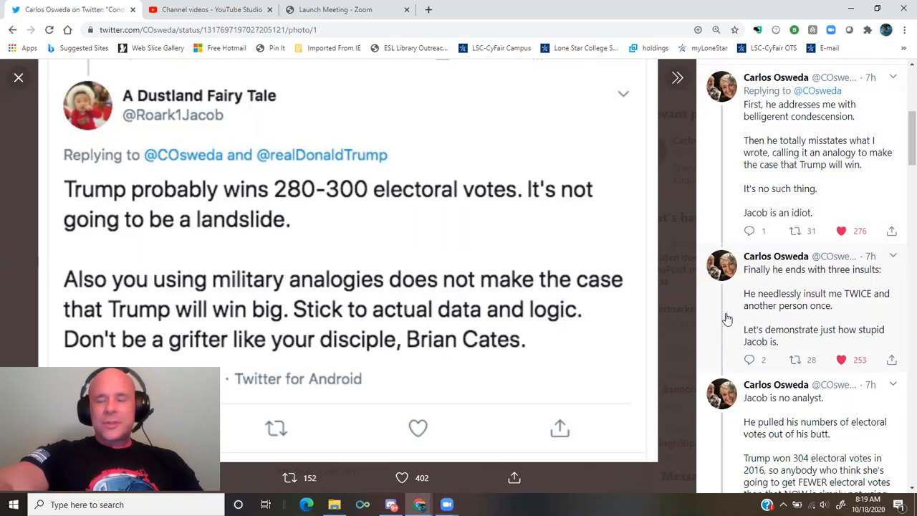
{"action": "scroll", "scroll_direction": "down", "scroll_amount": 3}
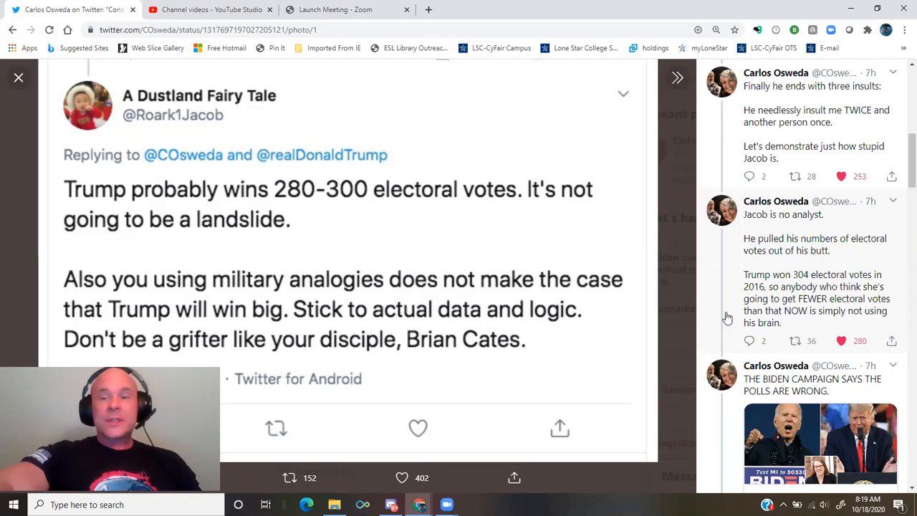
{"action": "scroll", "scroll_direction": "down", "scroll_amount": 3}
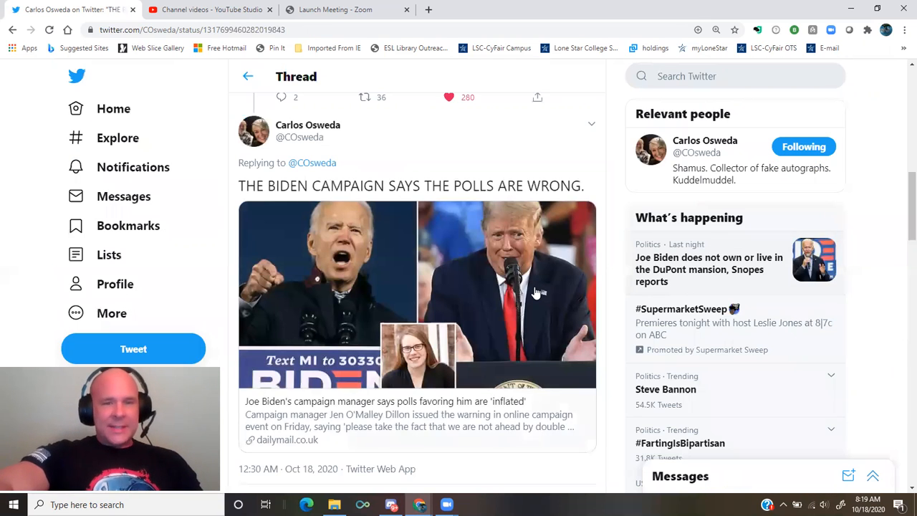
Scroll past the YouTube video tweet to the replies about the zeppelin analogy
{"action": "scroll", "scroll_direction": "down", "scroll_amount": 3}
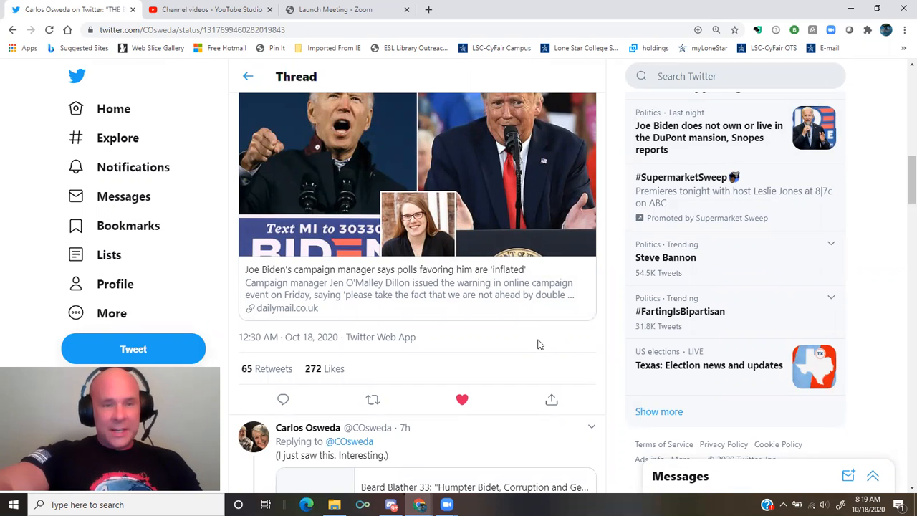
{"action": "scroll", "scroll_direction": "down", "scroll_amount": 3}
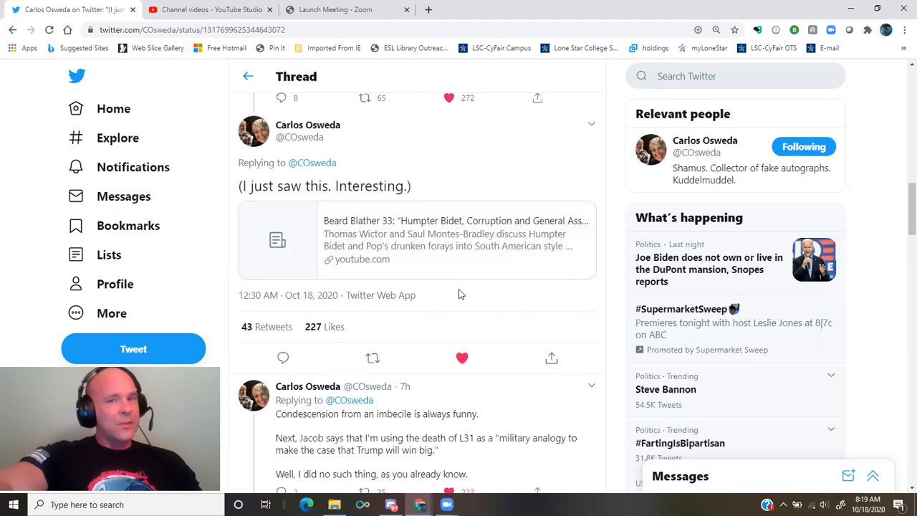
{"action": "scroll", "scroll_direction": "down", "scroll_amount": 3}
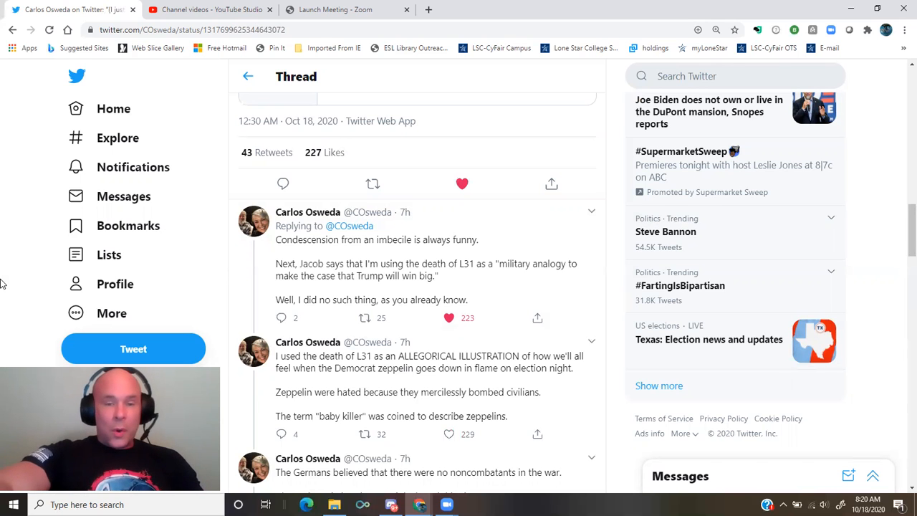
Read down the thread to the British night interceptors tweet about Frederick Sowrey
{"action": "scroll", "scroll_direction": "down", "scroll_amount": 3}
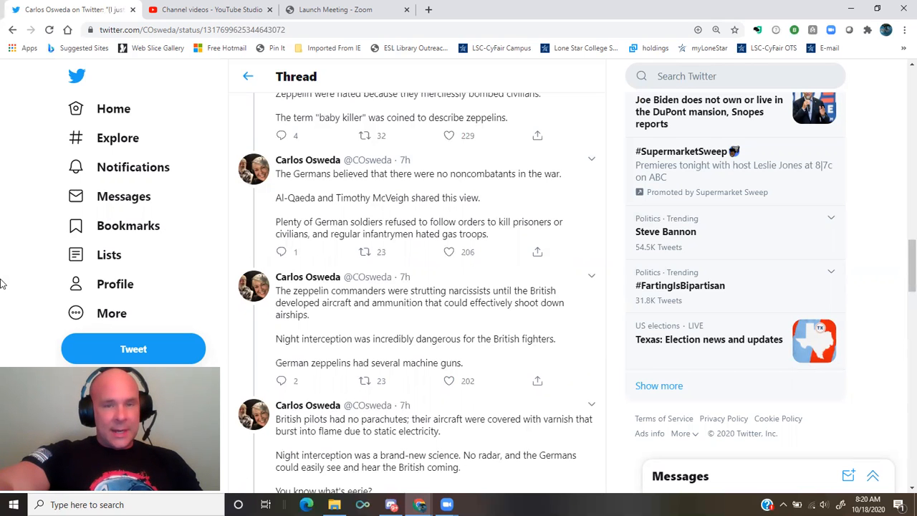
{"action": "scroll", "scroll_direction": "down", "scroll_amount": 3}
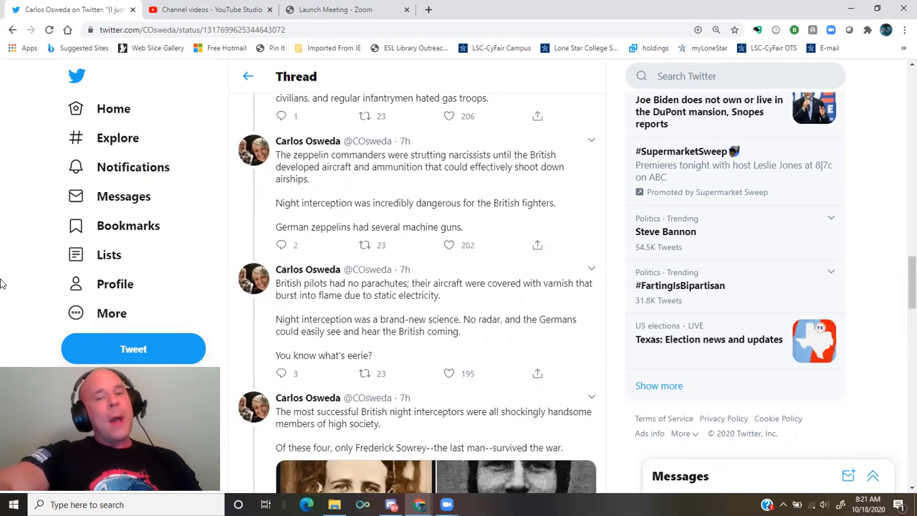
{"action": "scroll", "scroll_direction": "down", "scroll_amount": 3}
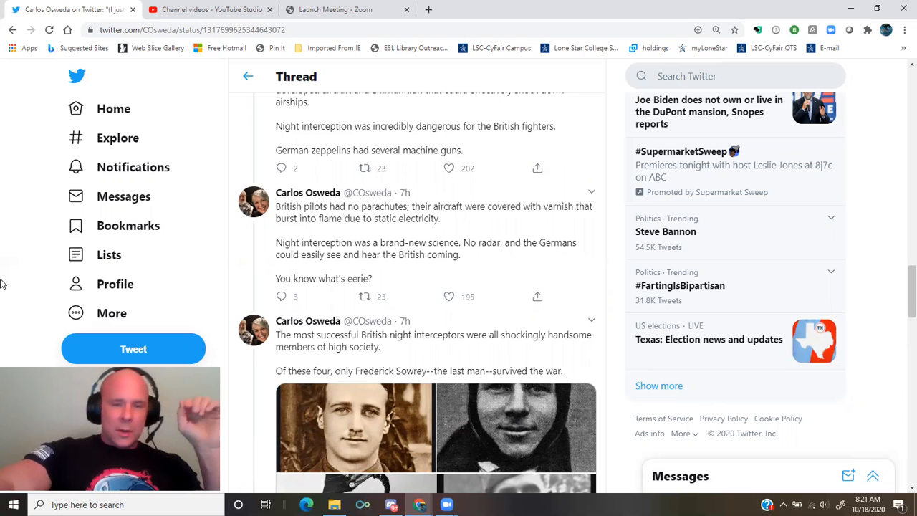
{"action": "scroll", "scroll_direction": "down", "scroll_amount": 3}
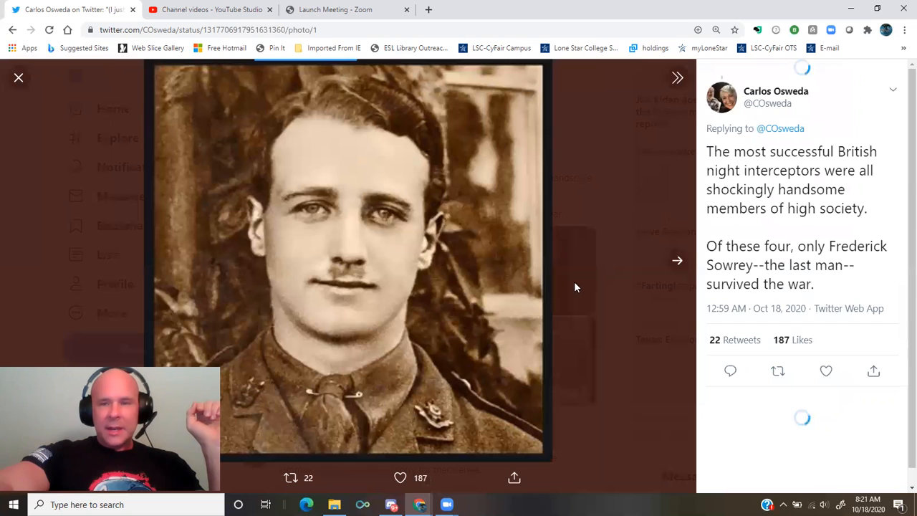
Page forward through the pilot photos to the fourth one
{"action": "left_click", "coordinate": [677, 260]}
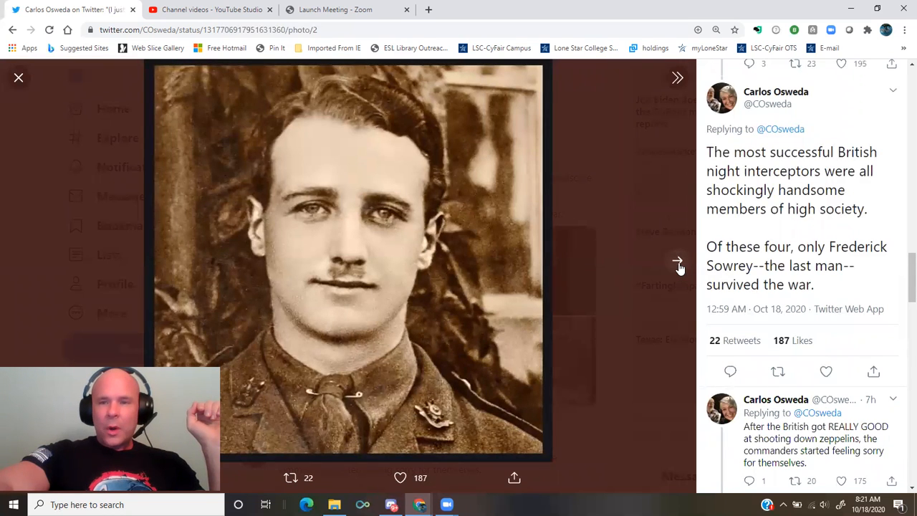
{"action": "left_click", "coordinate": [677, 260]}
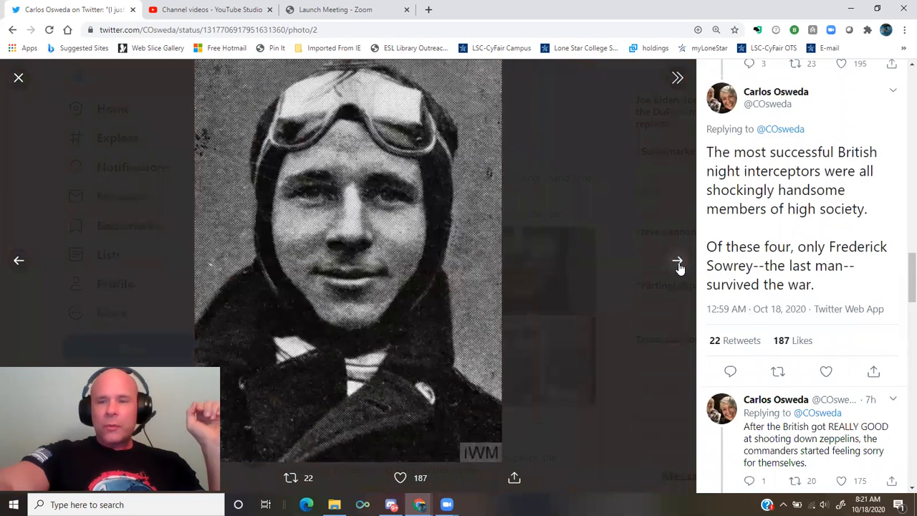
{"action": "left_click", "coordinate": [677, 260]}
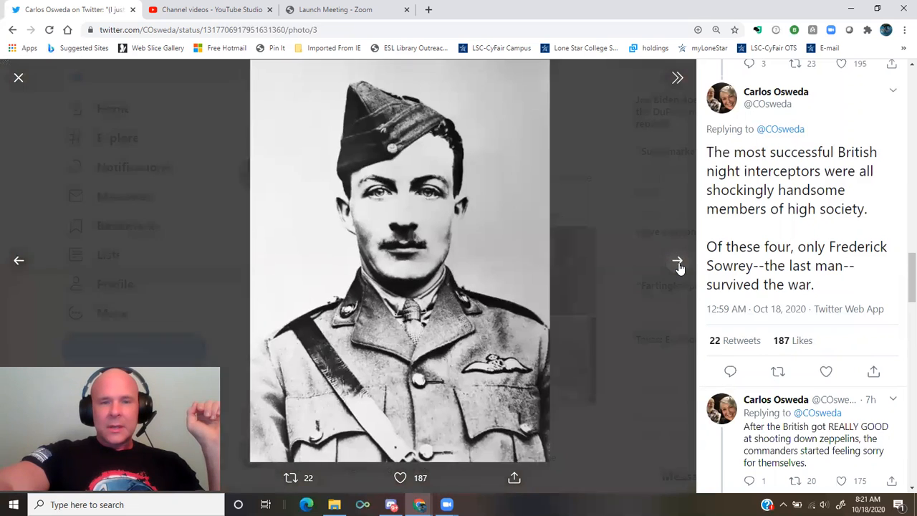
{"action": "left_click", "coordinate": [676, 260]}
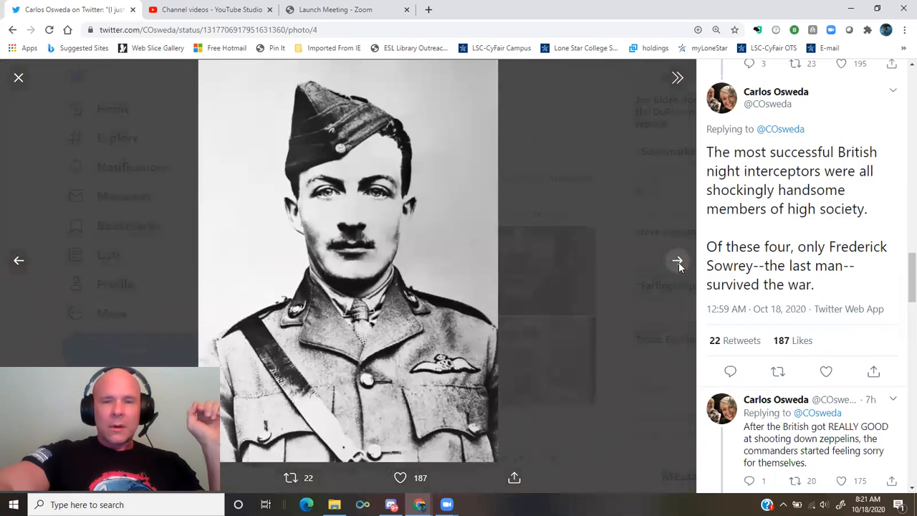
{"action": "left_click", "coordinate": [677, 260]}
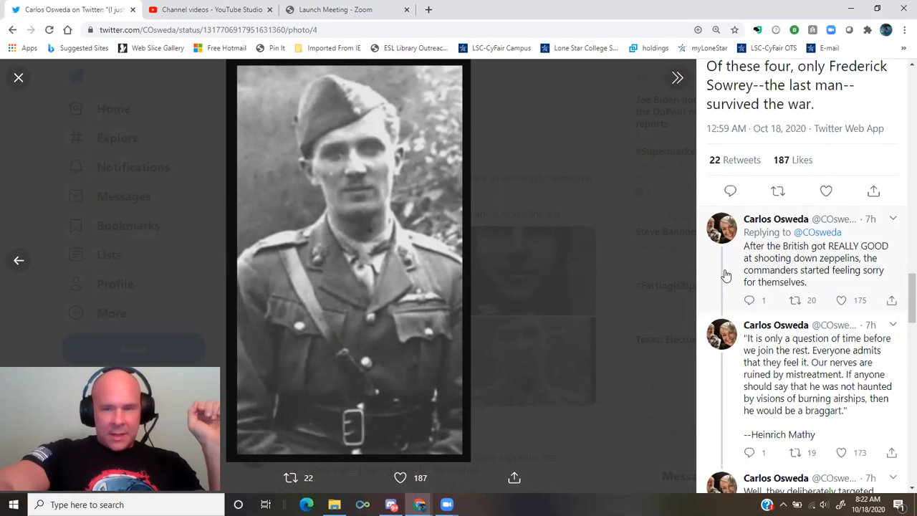
Scroll the later replies and open the tweet asking Jacob to repeat himself
{"action": "scroll", "scroll_direction": "down", "scroll_amount": 3}
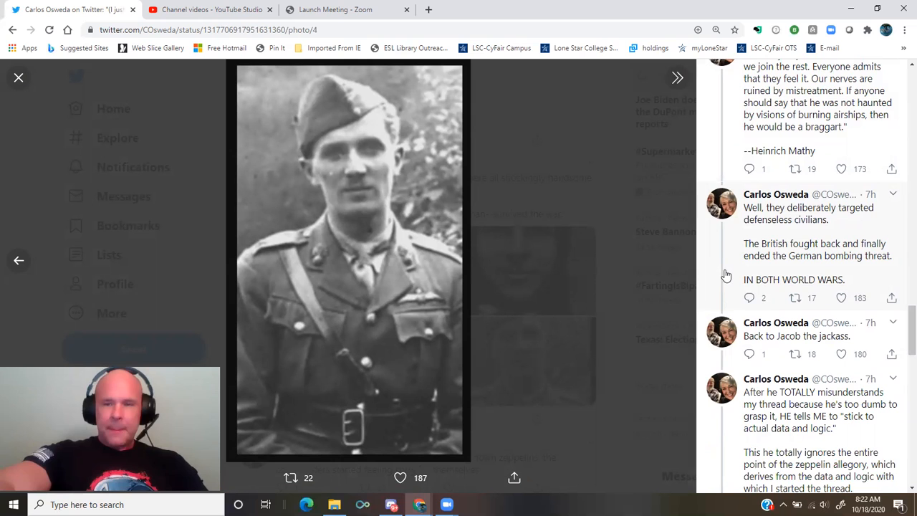
{"action": "scroll", "scroll_direction": "down", "scroll_amount": 3}
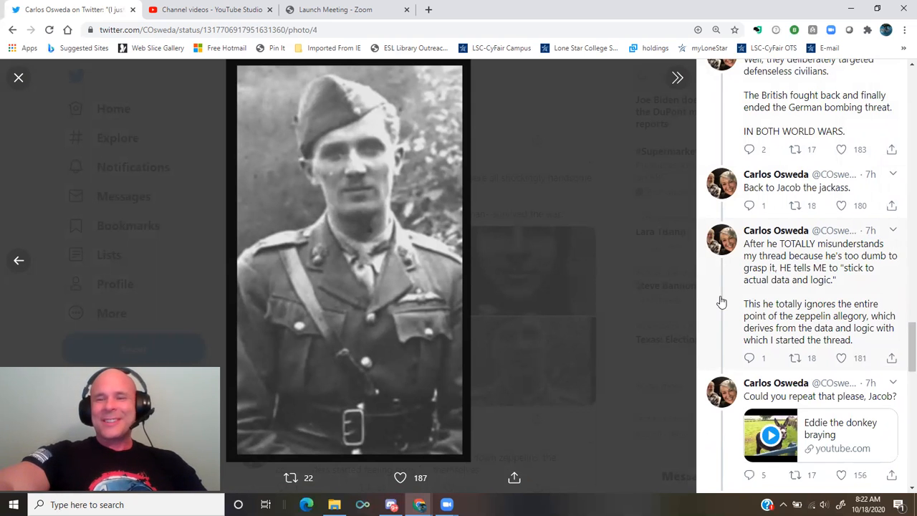
{"action": "scroll", "scroll_direction": "down", "scroll_amount": 3}
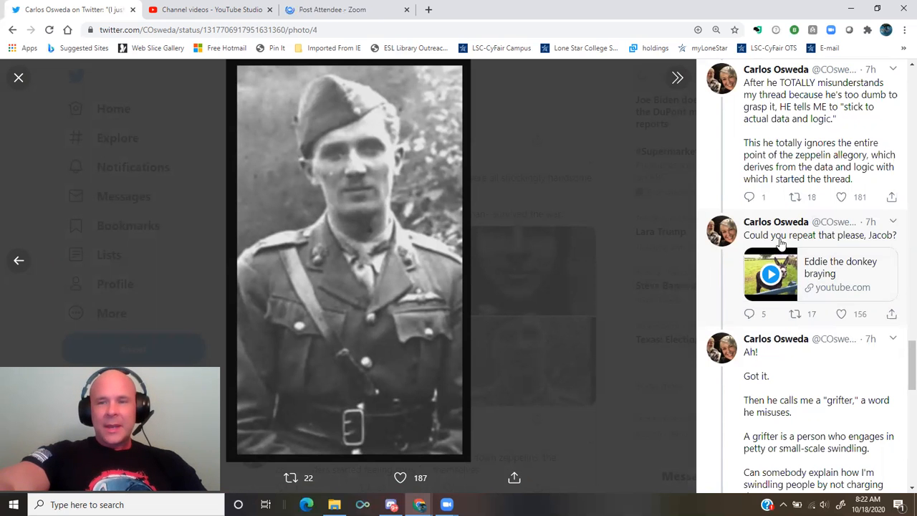
{"action": "left_click", "coordinate": [19, 78]}
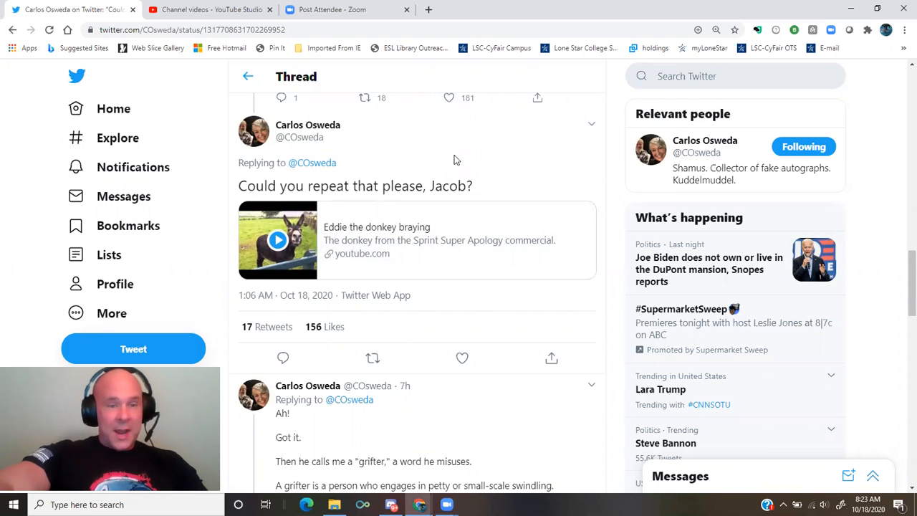
Read down the thread to the closing Mr. Doubletalk tweet marked END
{"action": "scroll", "scroll_direction": "down", "scroll_amount": 3}
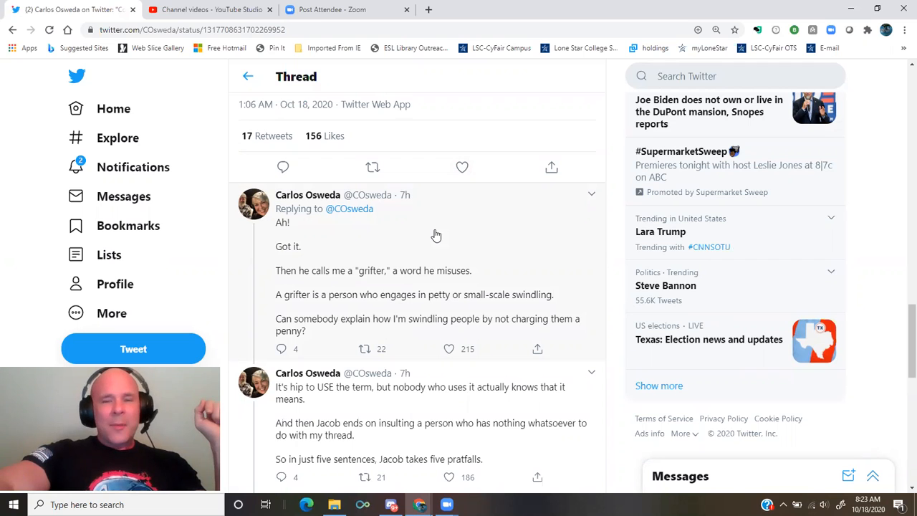
{"action": "scroll", "scroll_direction": "down", "scroll_amount": 3}
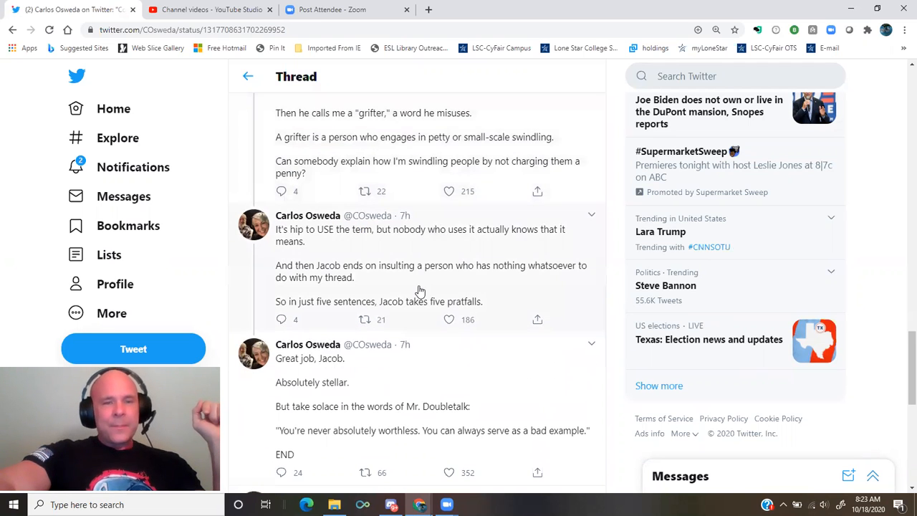
{"action": "left_click", "coordinate": [448, 320]}
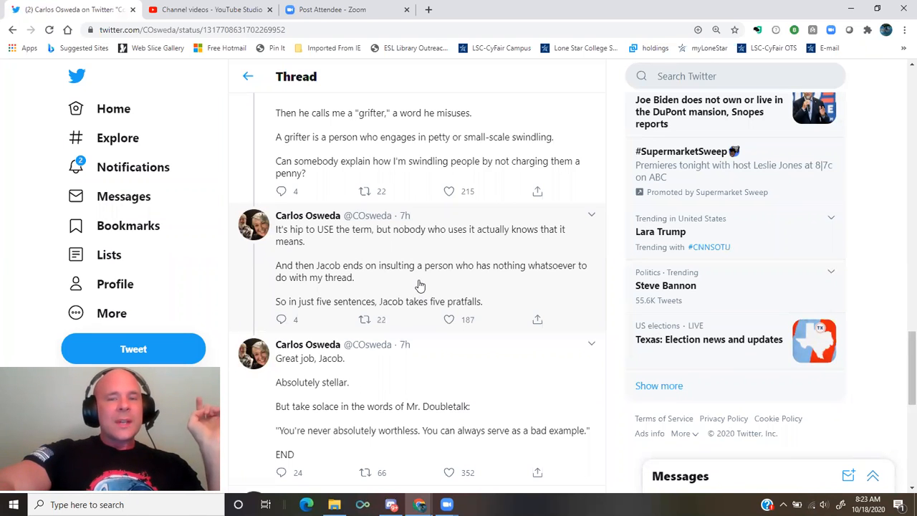
{"action": "left_click", "coordinate": [364, 191]}
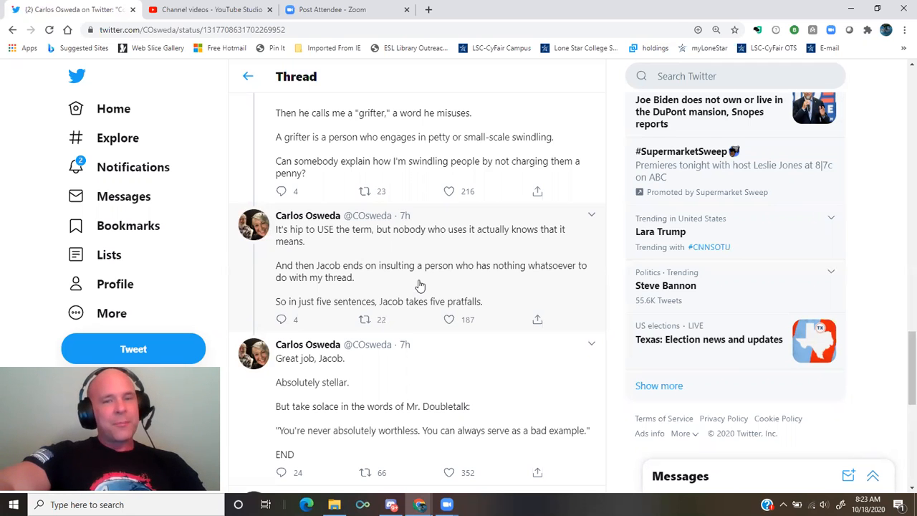
{"action": "scroll", "scroll_direction": "down", "scroll_amount": 3}
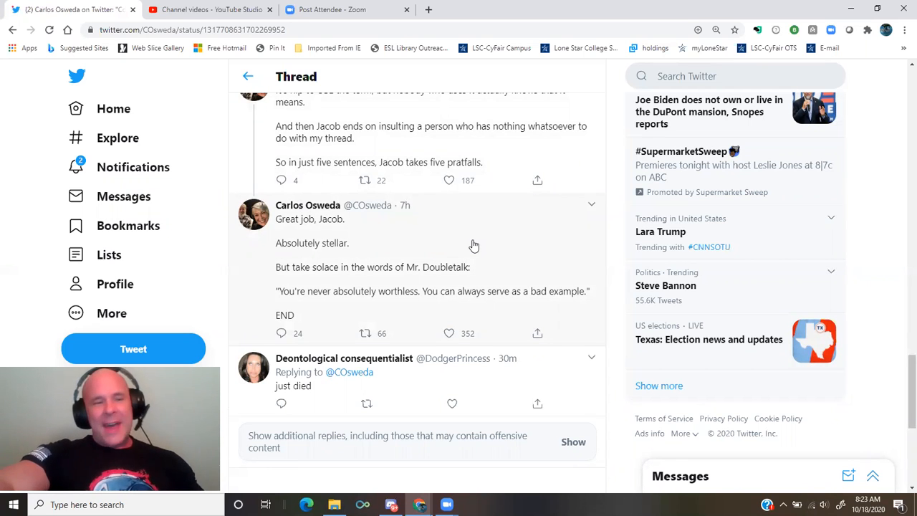
{"action": "mouse_move", "coordinate": [462, 243]}
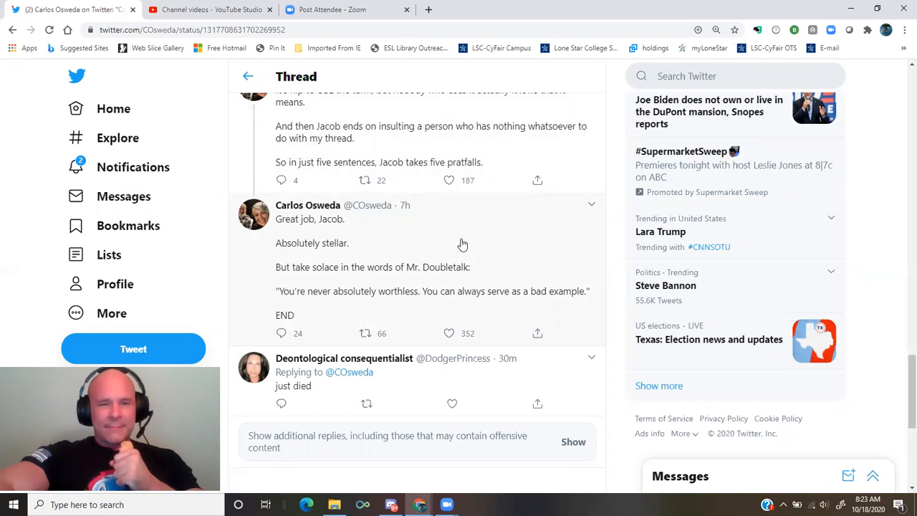